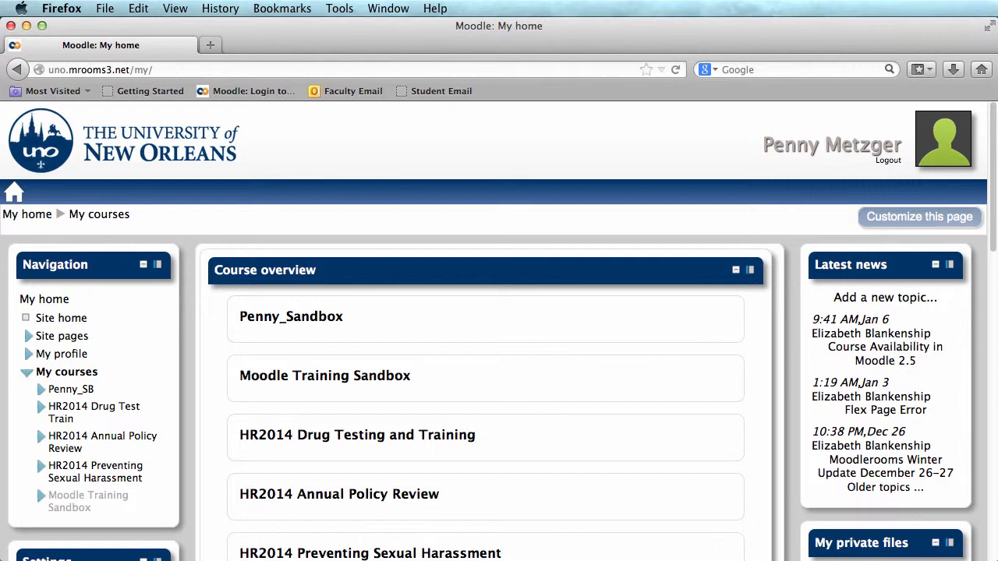
# Enter the Moodle Training Sandbox course from the Course overview block on My home.
pyautogui.click(324, 375)
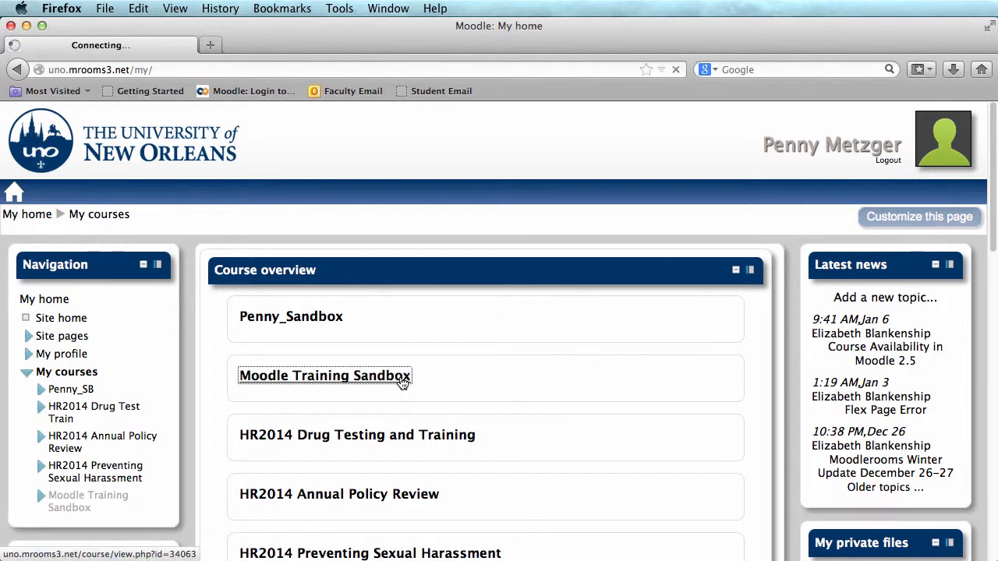
pyautogui.click(324, 376)
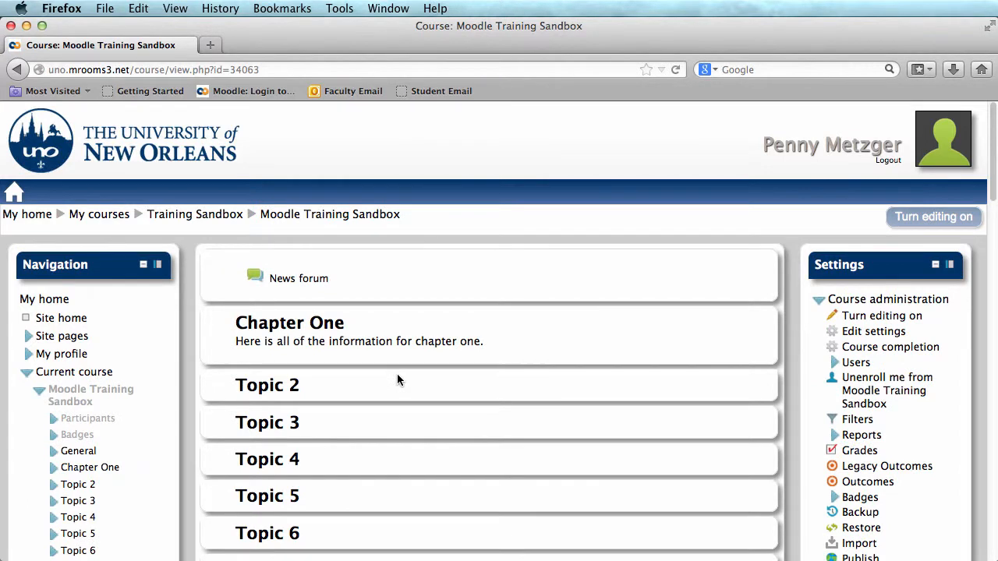
pyautogui.moveTo(158, 265)
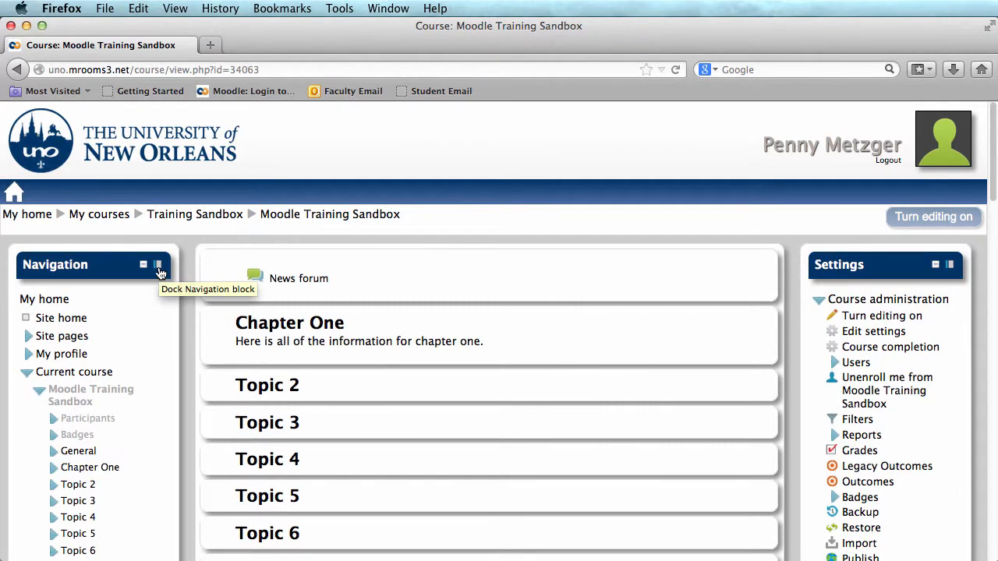
# Dock the Navigation block to the side so course sections get more room.
pyautogui.click(159, 265)
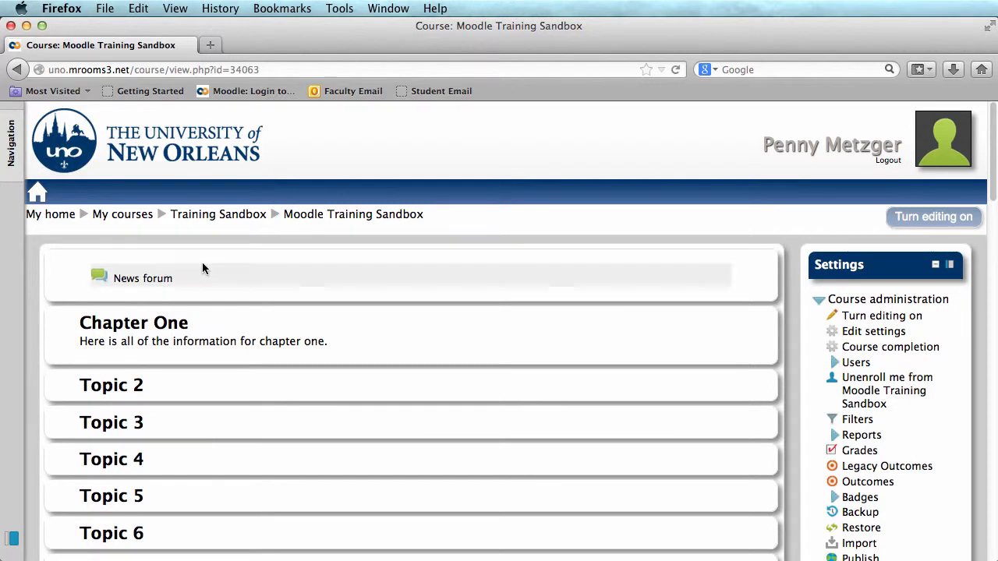
pyautogui.moveTo(268, 257)
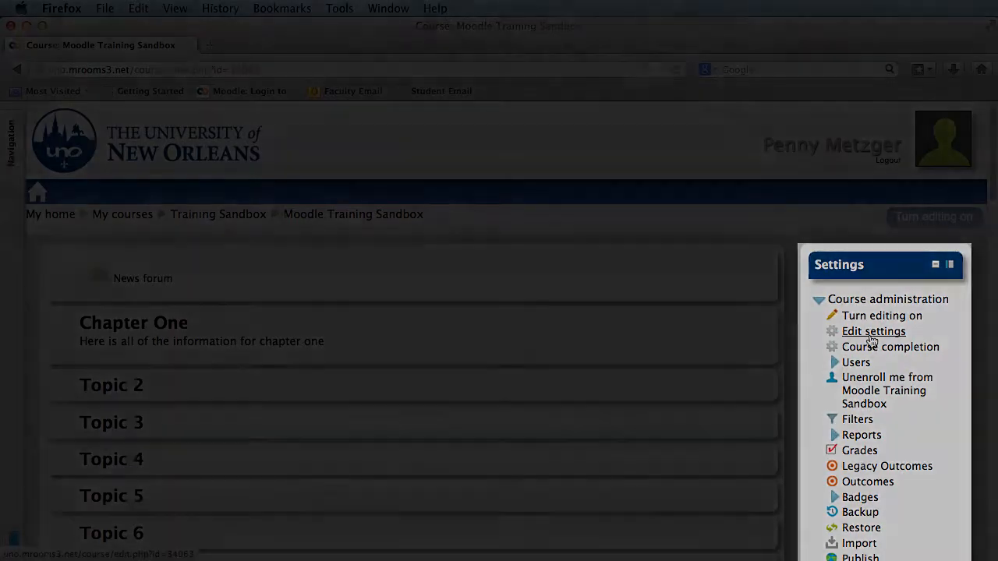
# In Edit settings, set the course's Visible option to Show.
pyautogui.click(873, 330)
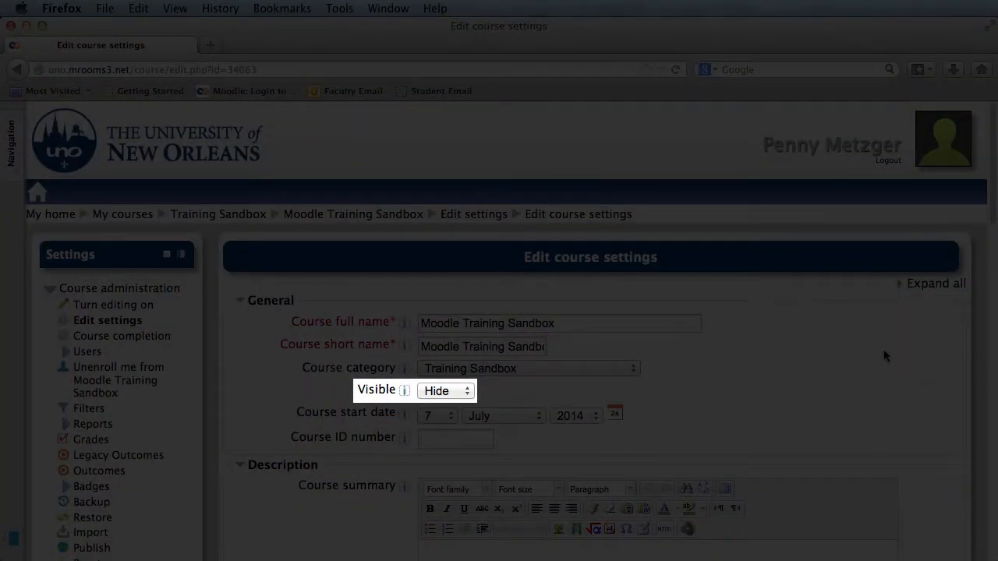
pyautogui.click(446, 390)
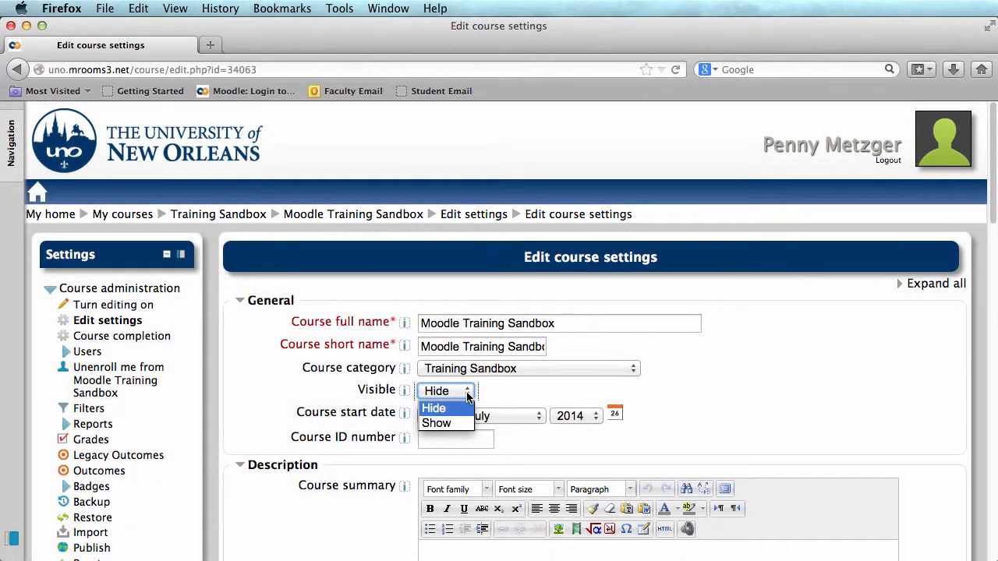
pyautogui.click(436, 423)
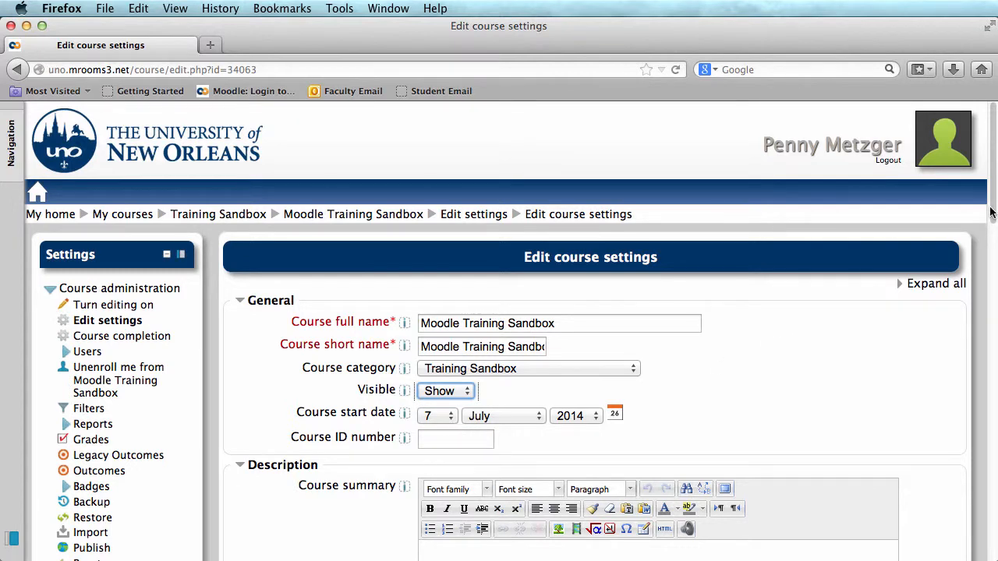
# Save changes on the Edit course settings form, returning to the course page.
pyautogui.scroll(-3)
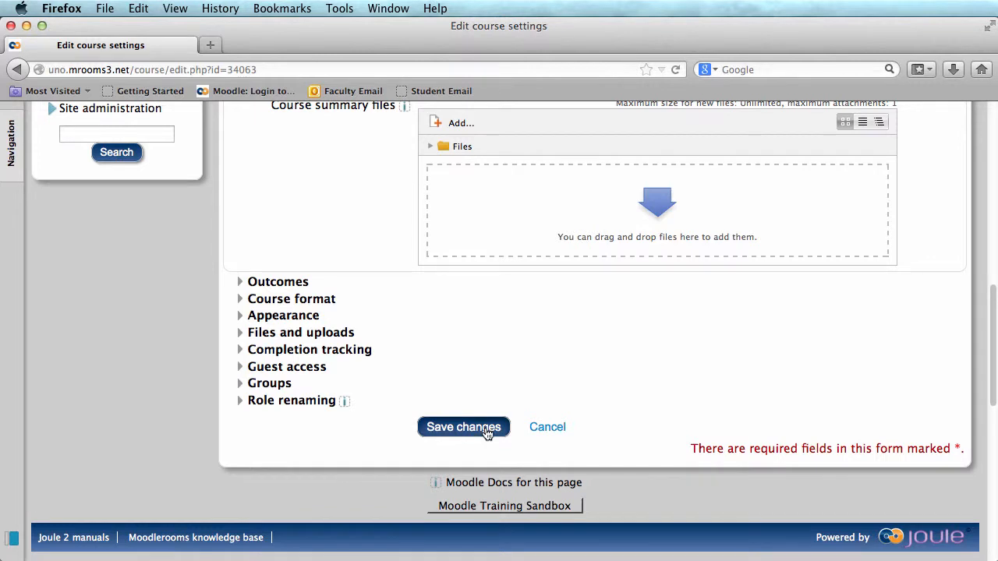
pyautogui.click(463, 427)
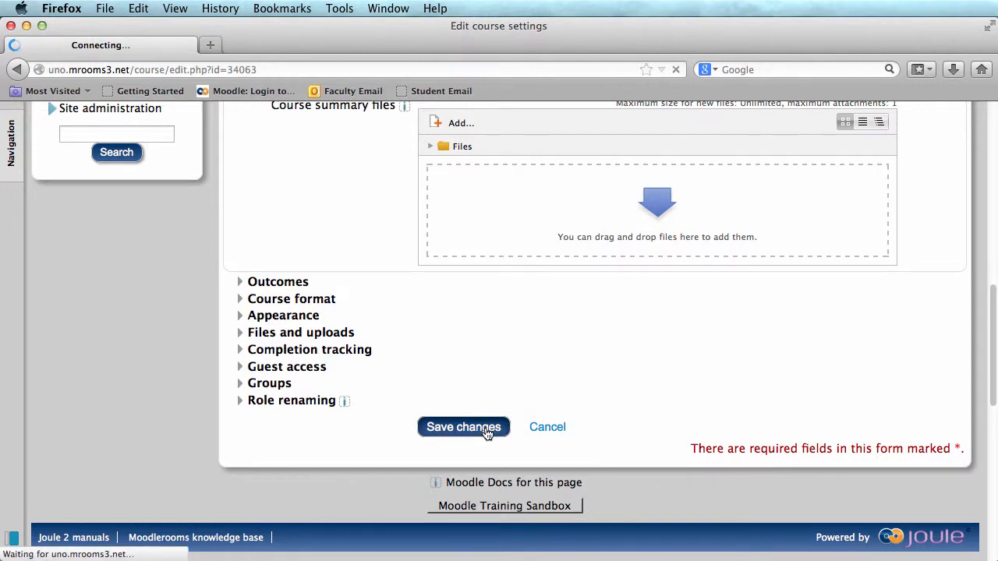
pyautogui.click(463, 427)
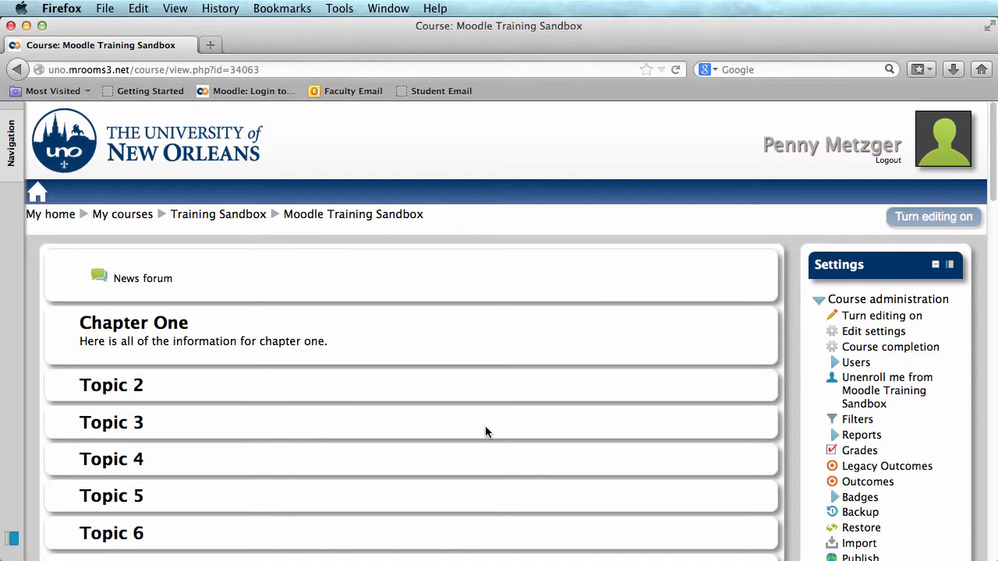
# Turn editing on so each section offers Add an activity or resource.
pyautogui.click(932, 216)
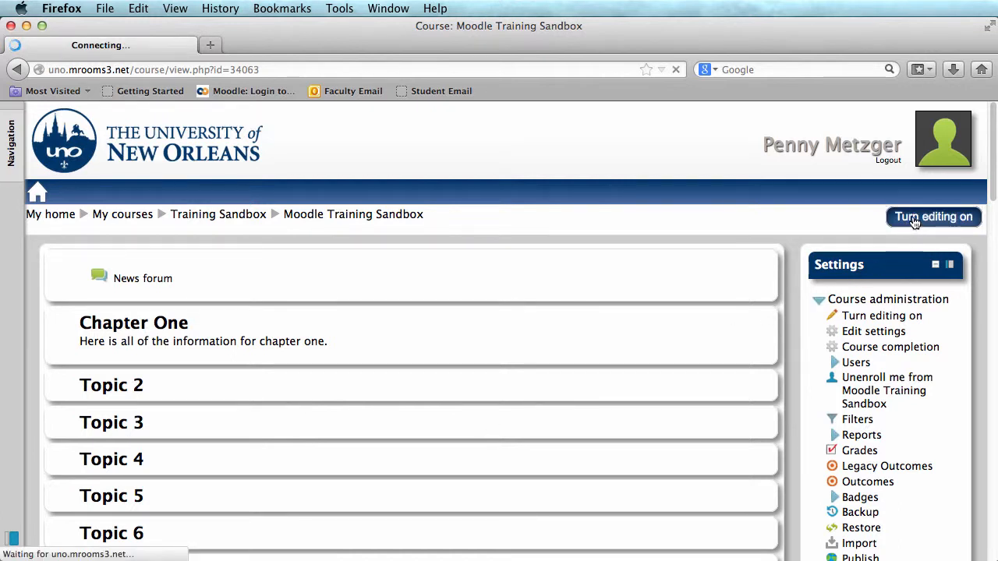
pyautogui.click(933, 217)
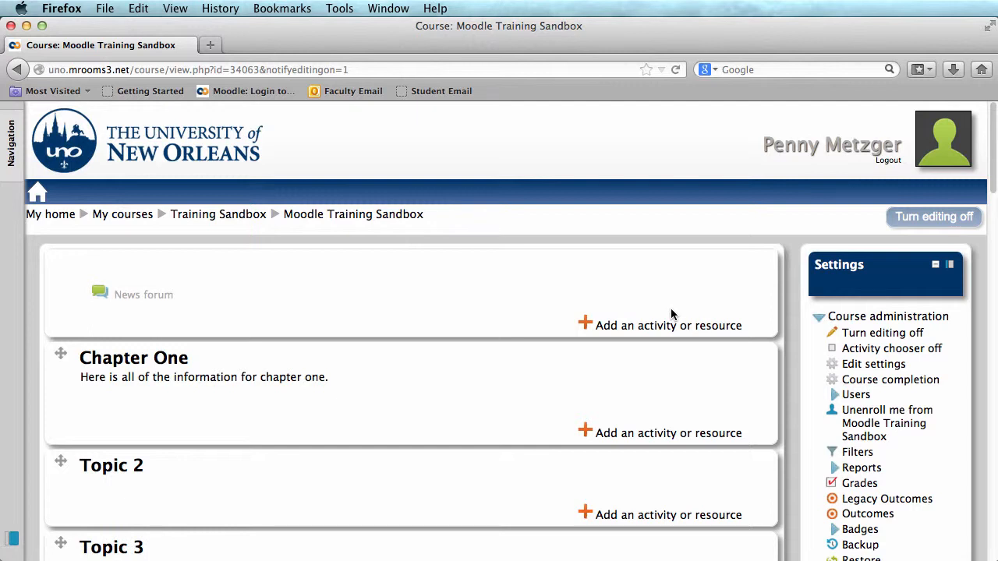
pyautogui.moveTo(522, 326)
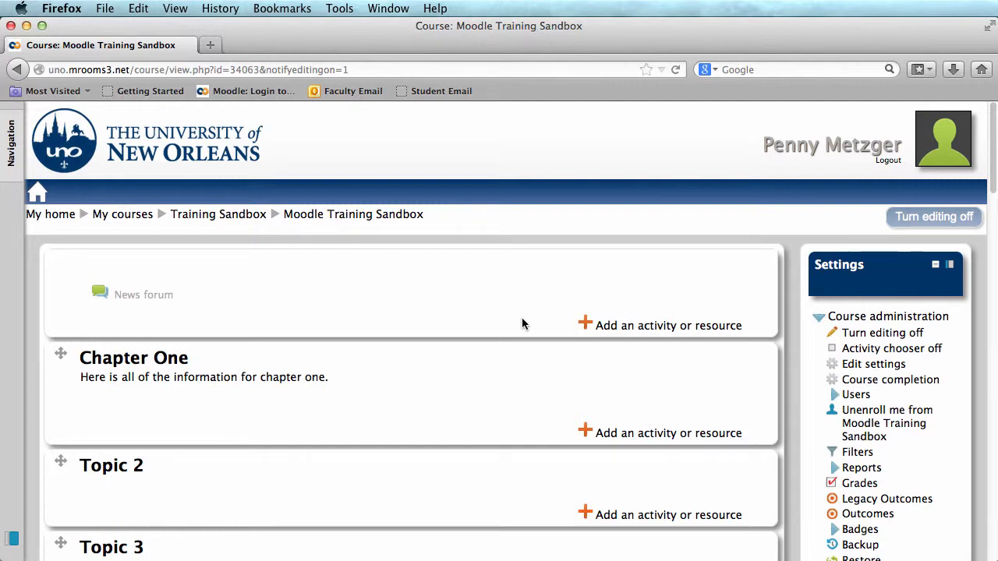
pyautogui.moveTo(541, 321)
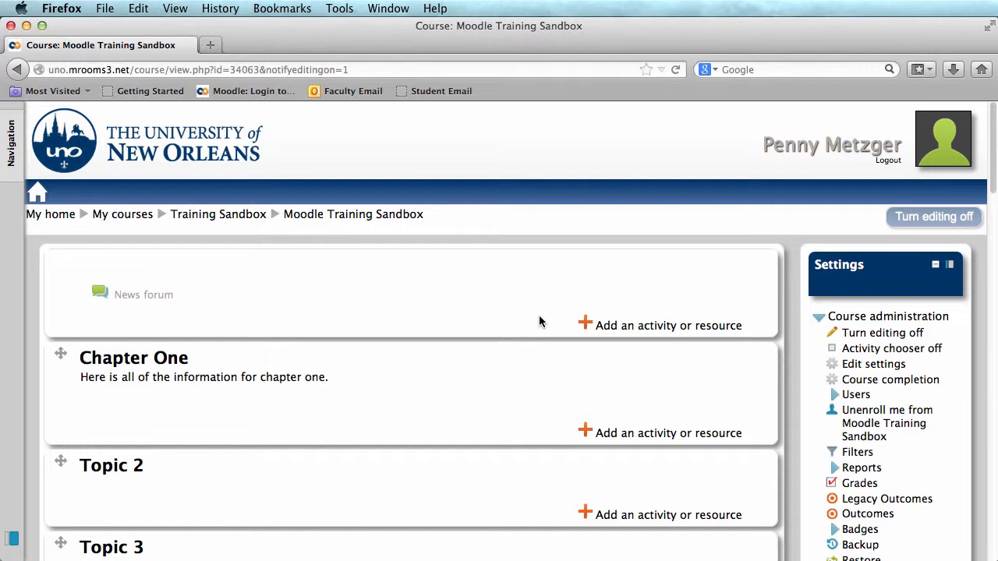
pyautogui.moveTo(558, 318)
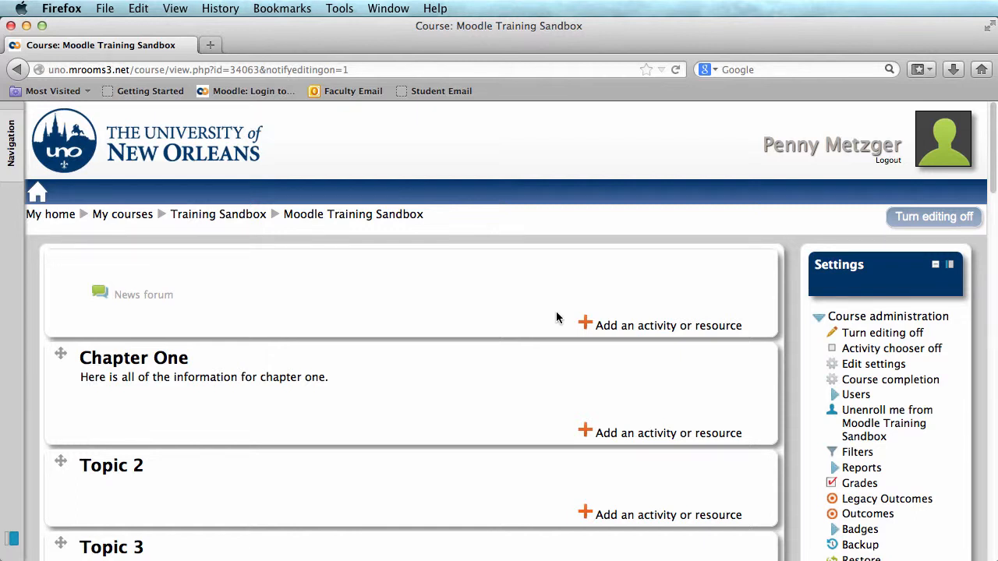